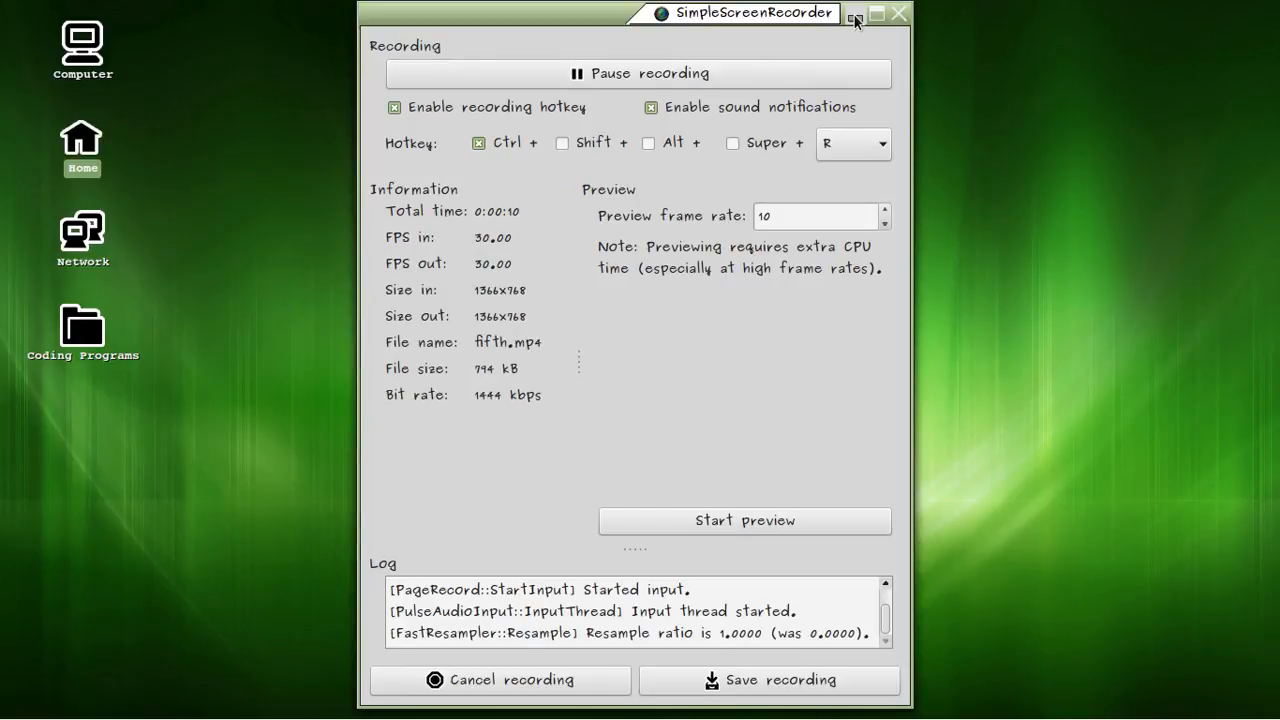
# - Minimize the SimpleScreenRecorder window to clear the desktop
pyautogui.click(853, 13)
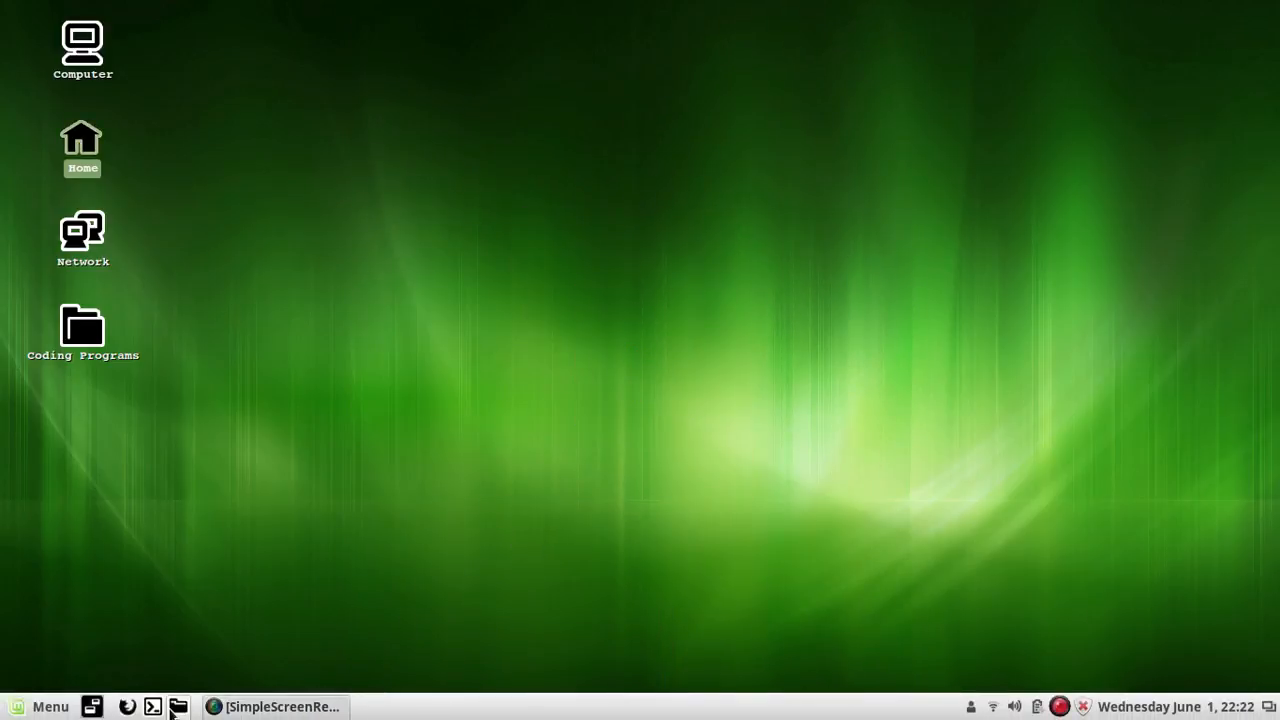
pyautogui.moveTo(153, 706)
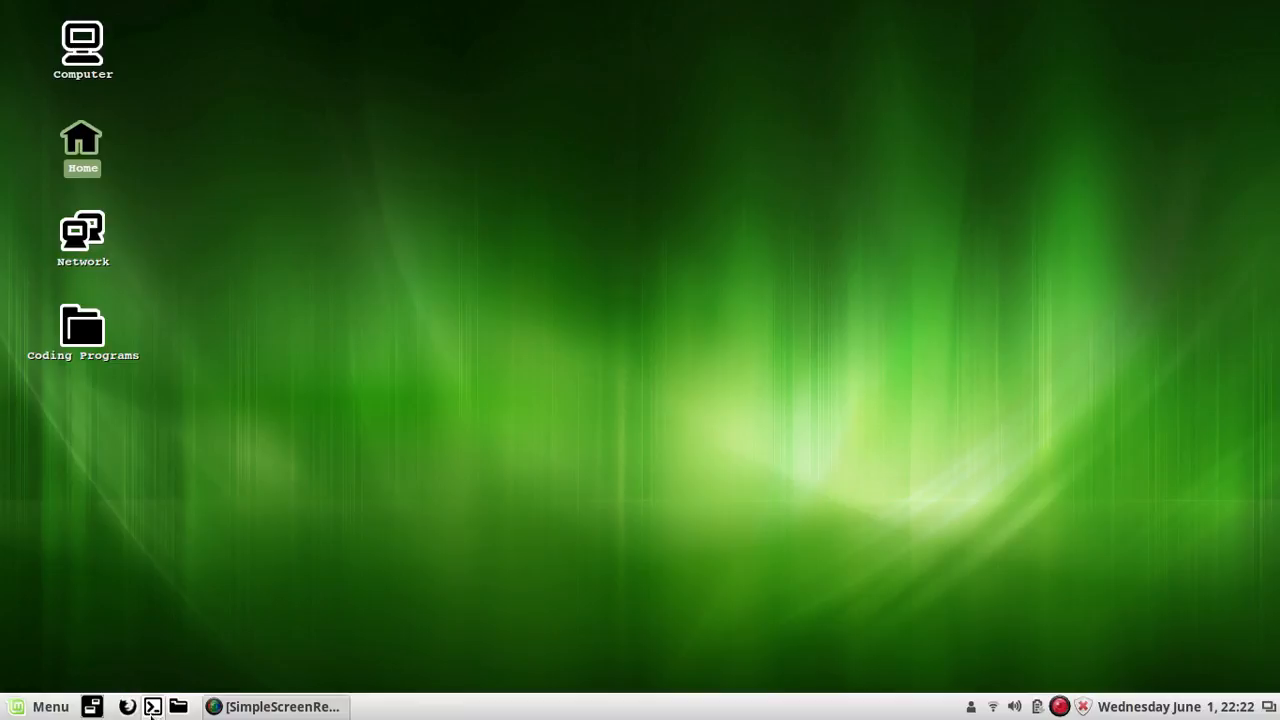
pyautogui.moveTo(152, 707)
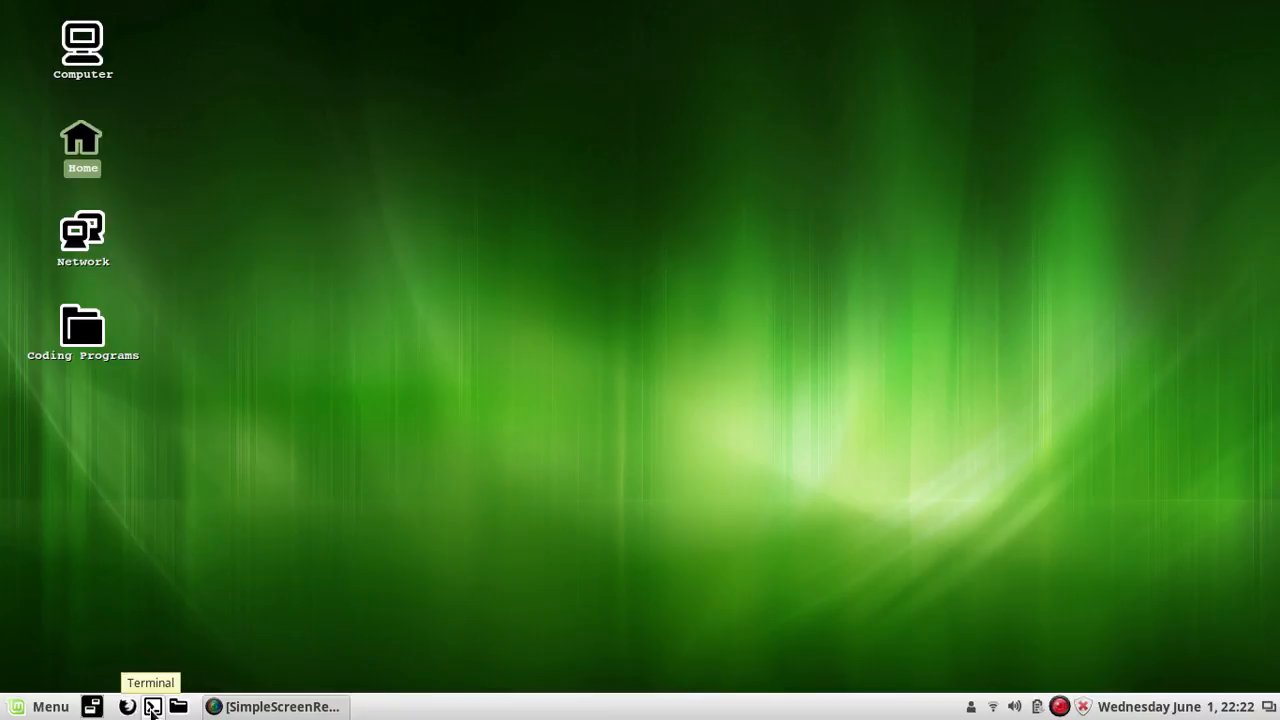
pyautogui.moveTo(546, 464)
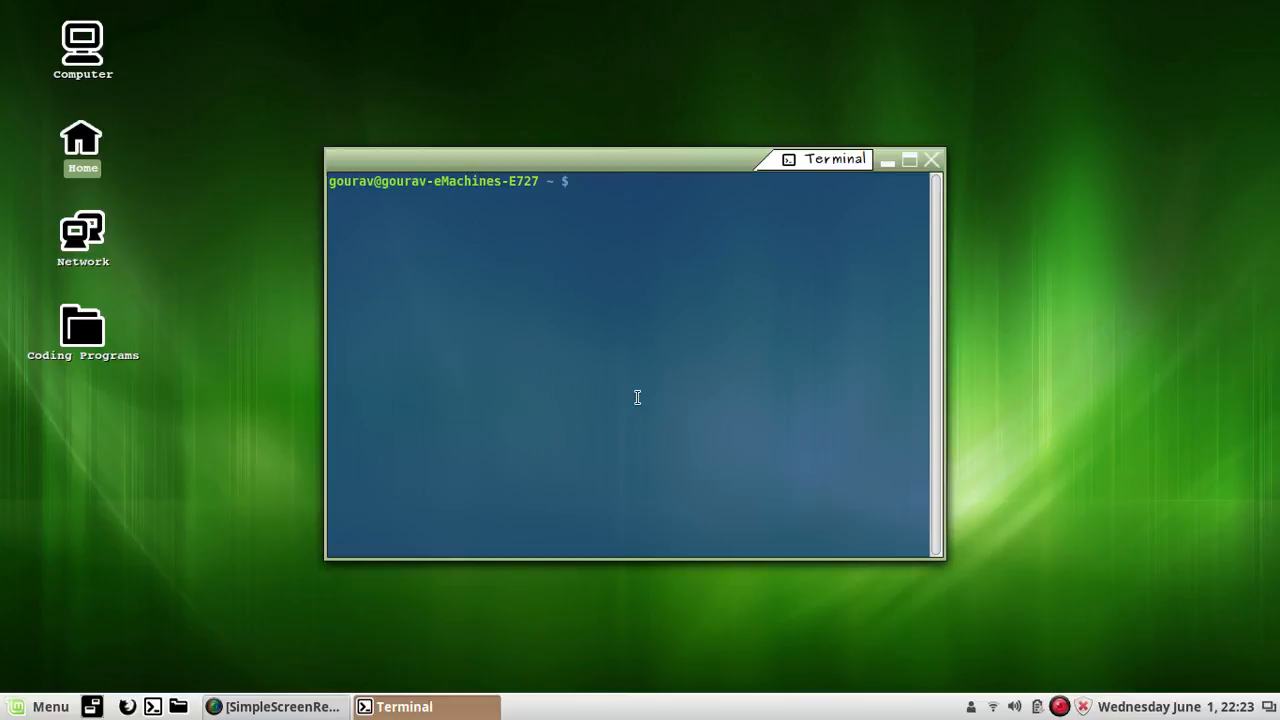
pyautogui.moveTo(675, 218)
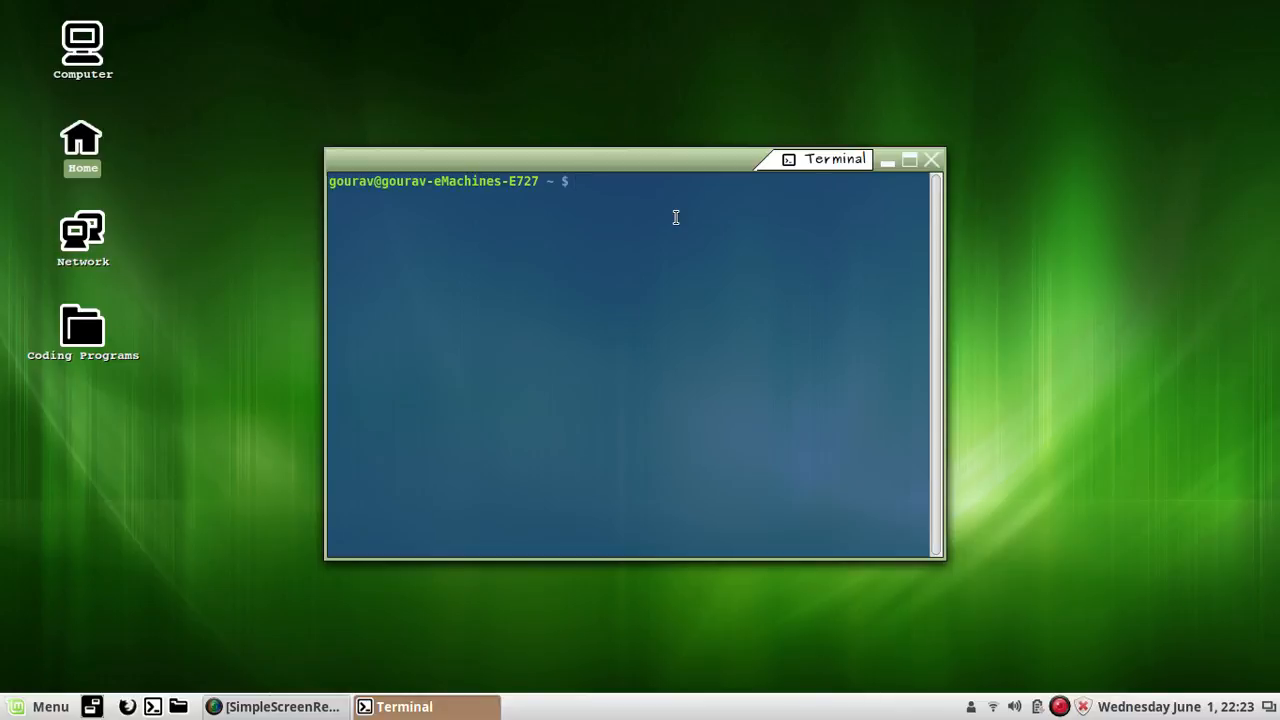
pyautogui.moveTo(733, 245)
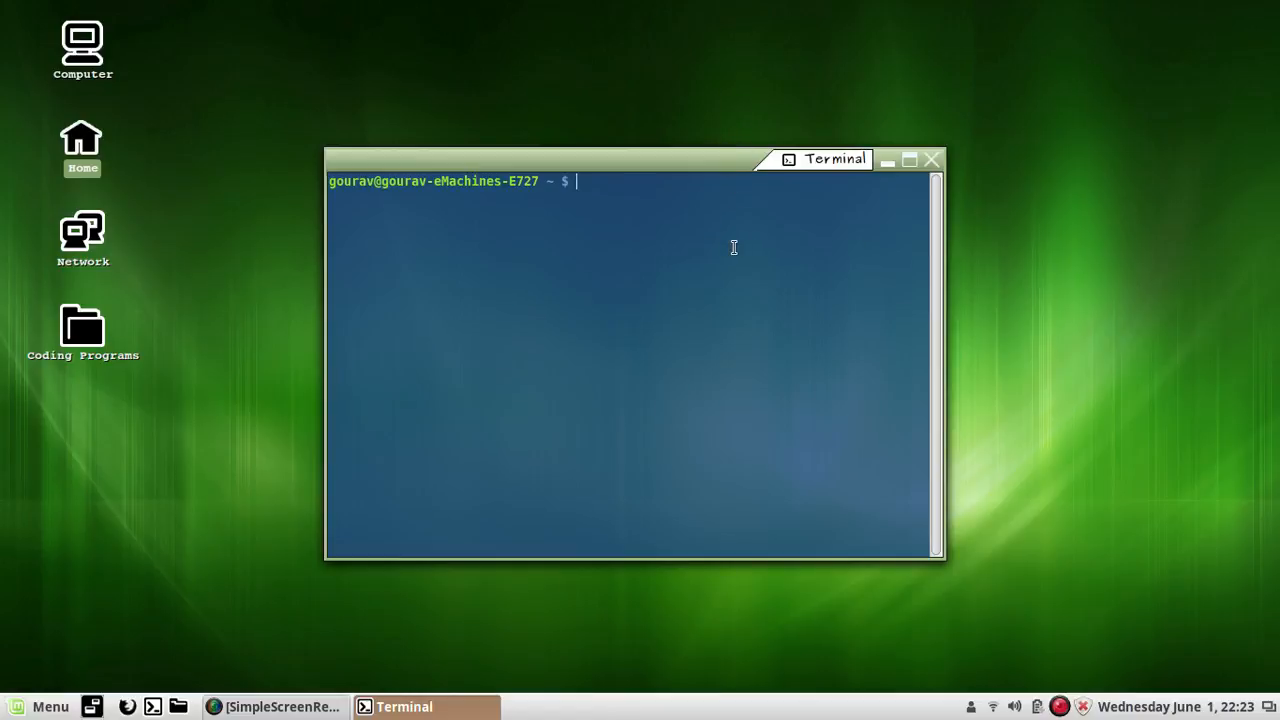
pyautogui.moveTo(678, 206)
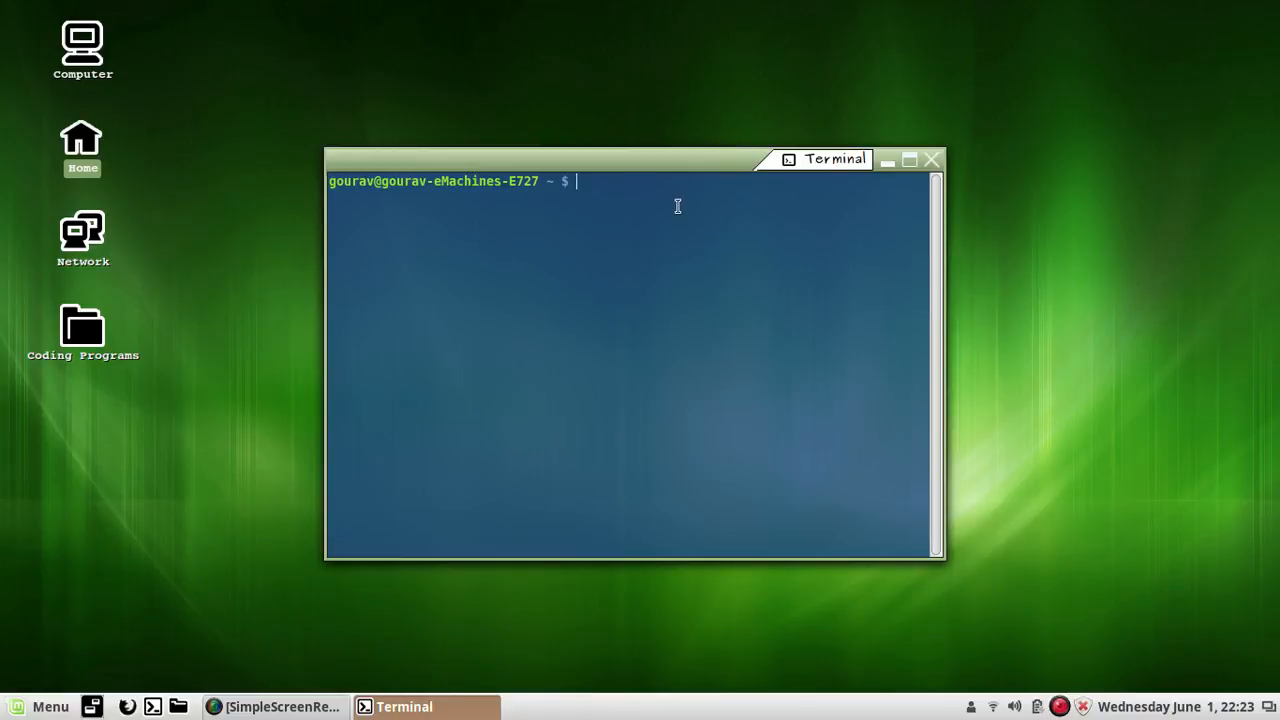
# - Run 'who am i' and highlight the user name in its pts/1 output line
pyautogui.write('who am i')
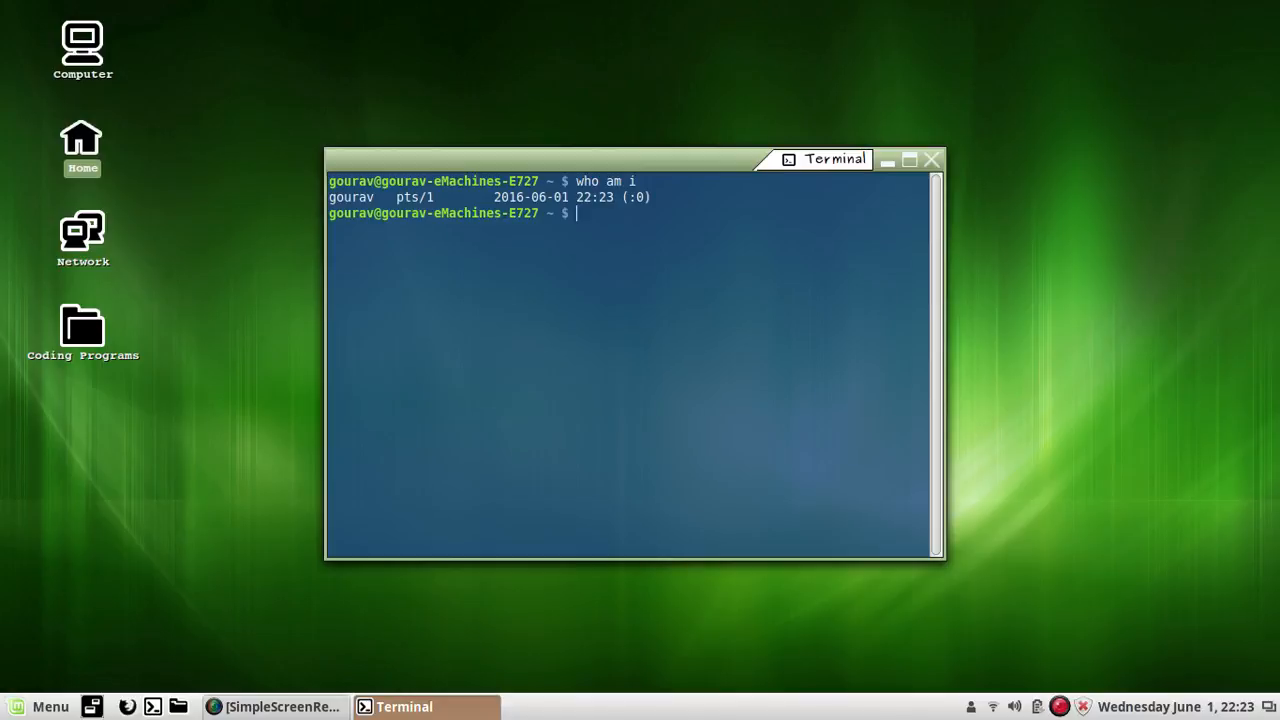
pyautogui.moveTo(540, 197); pyautogui.dragTo(650, 197)
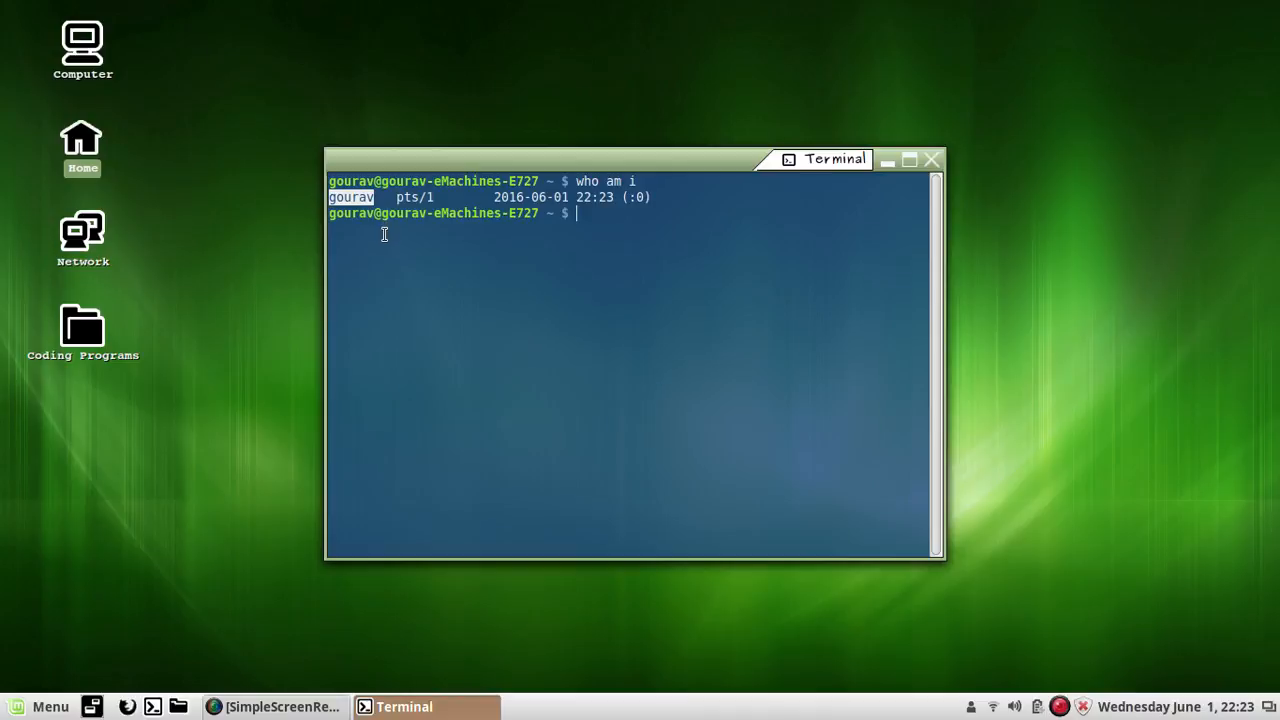
pyautogui.moveTo(396, 196)
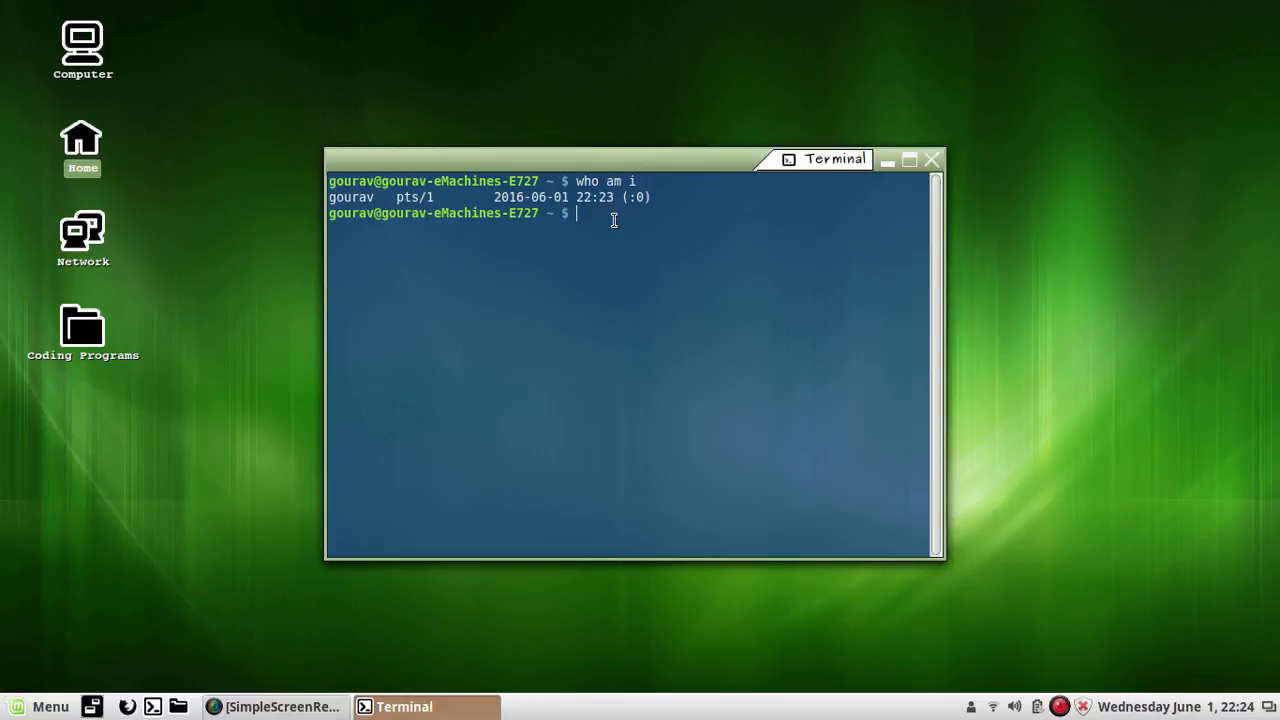
# - Run 'who' and highlight tty8 in the resulting session list
pyautogui.write('who')
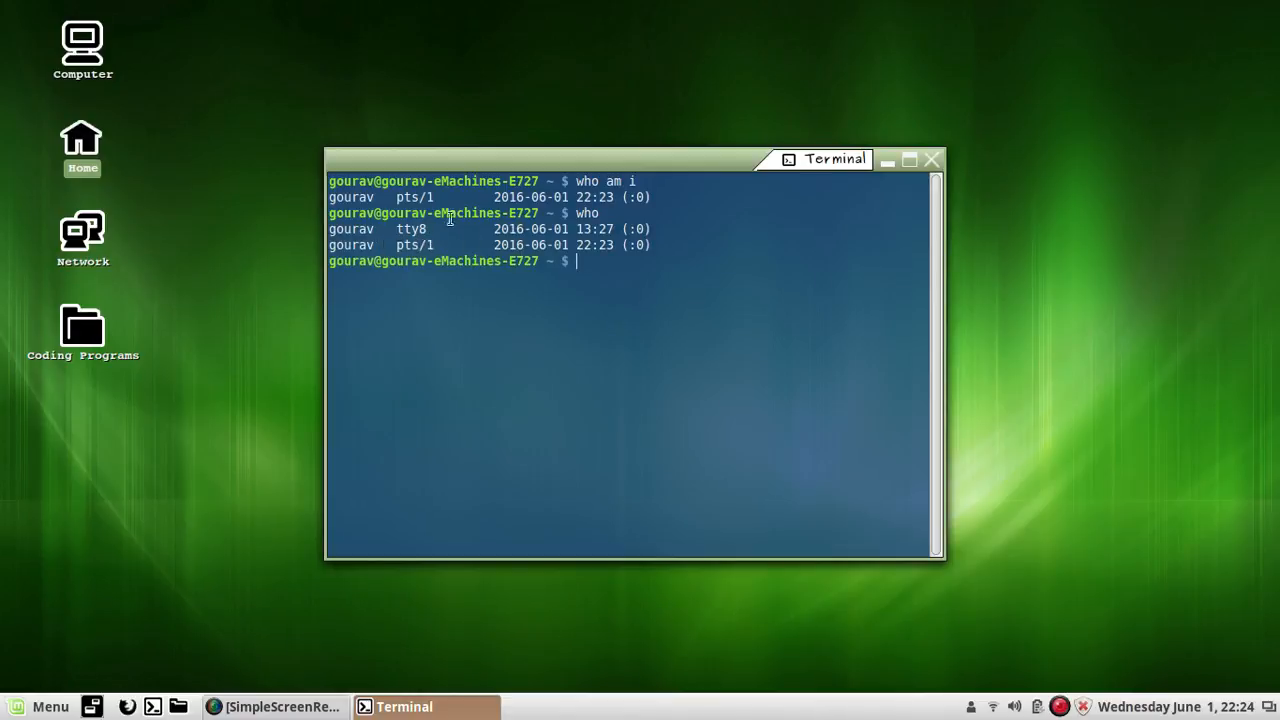
pyautogui.moveTo(489, 197)
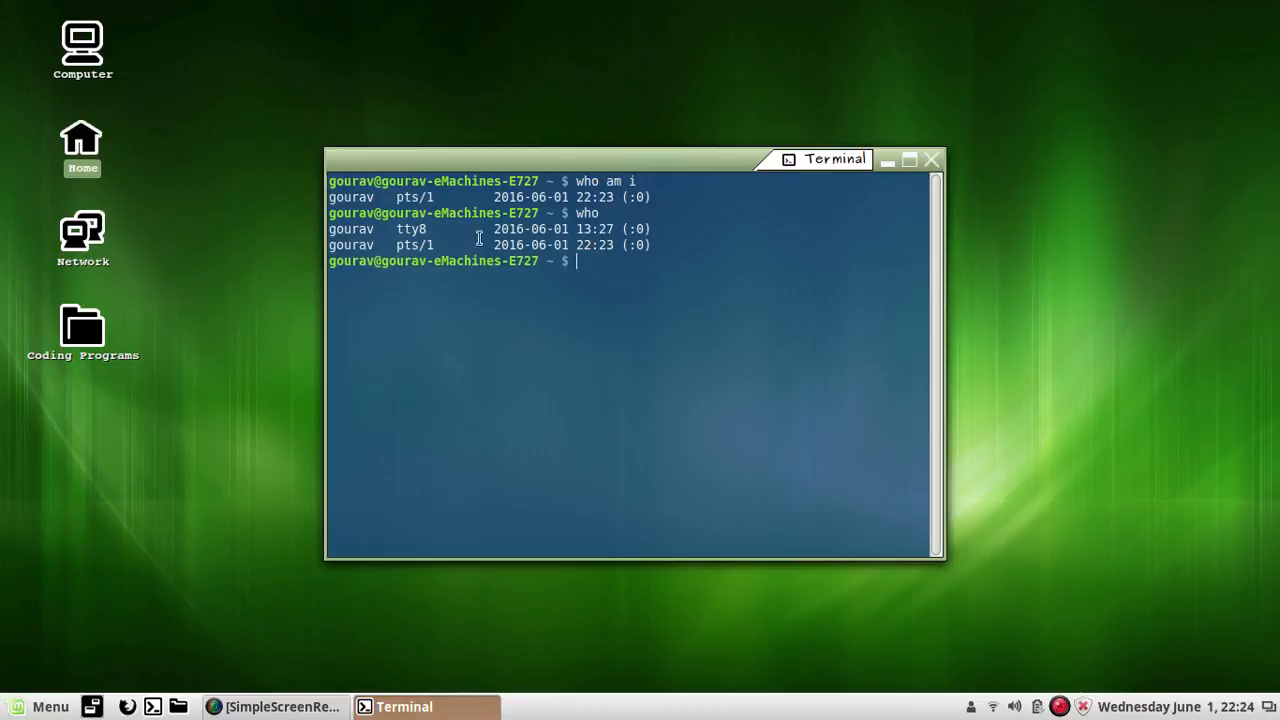
pyautogui.moveTo(464, 230)
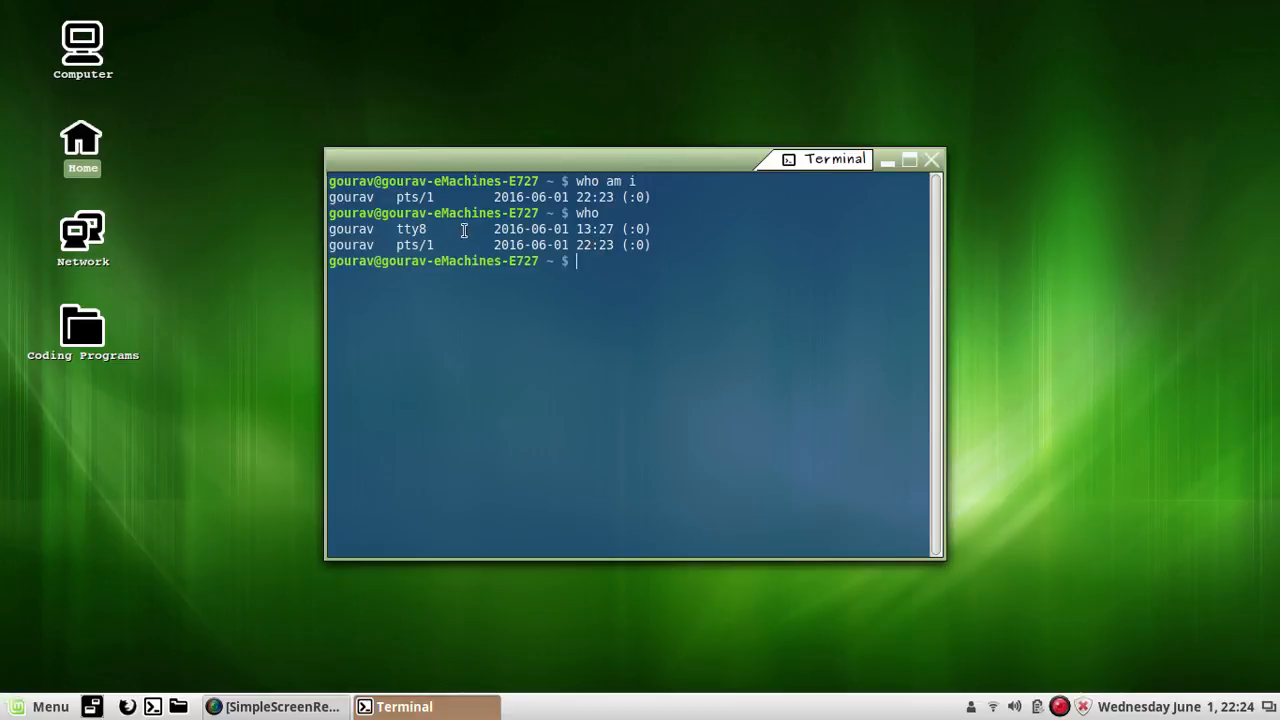
pyautogui.moveTo(425, 229)
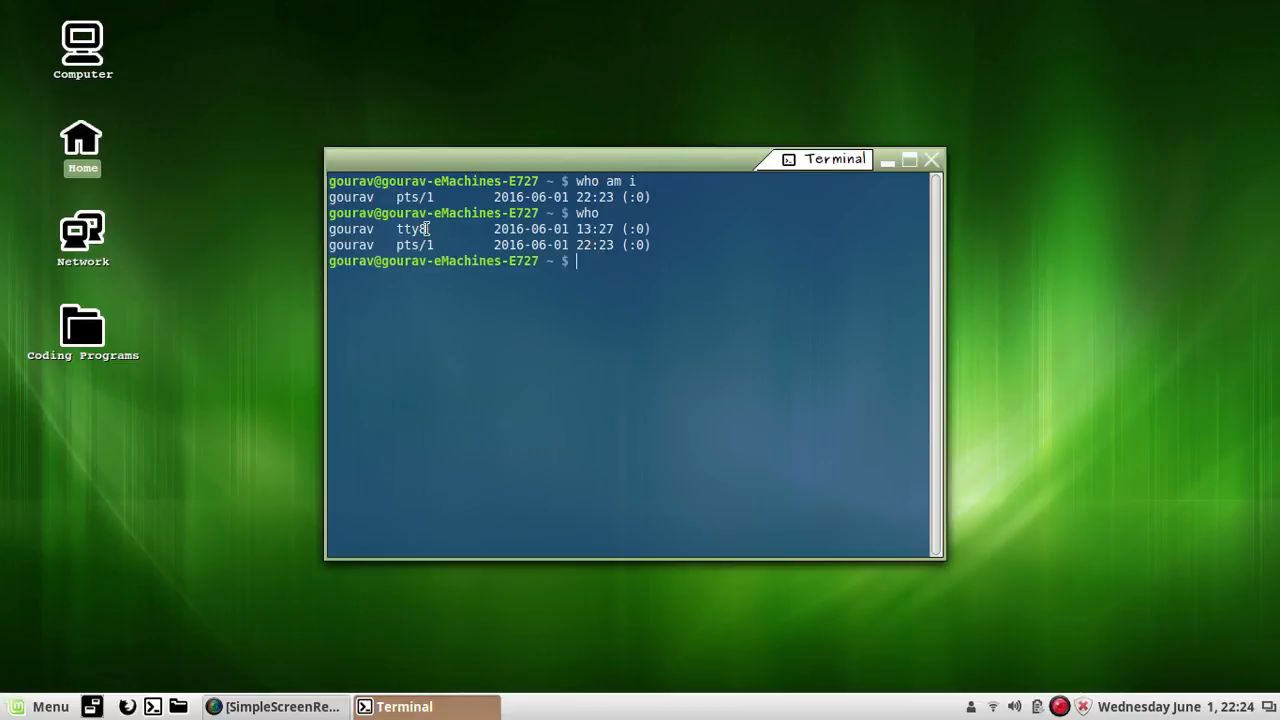
pyautogui.doubleClick(409, 229)
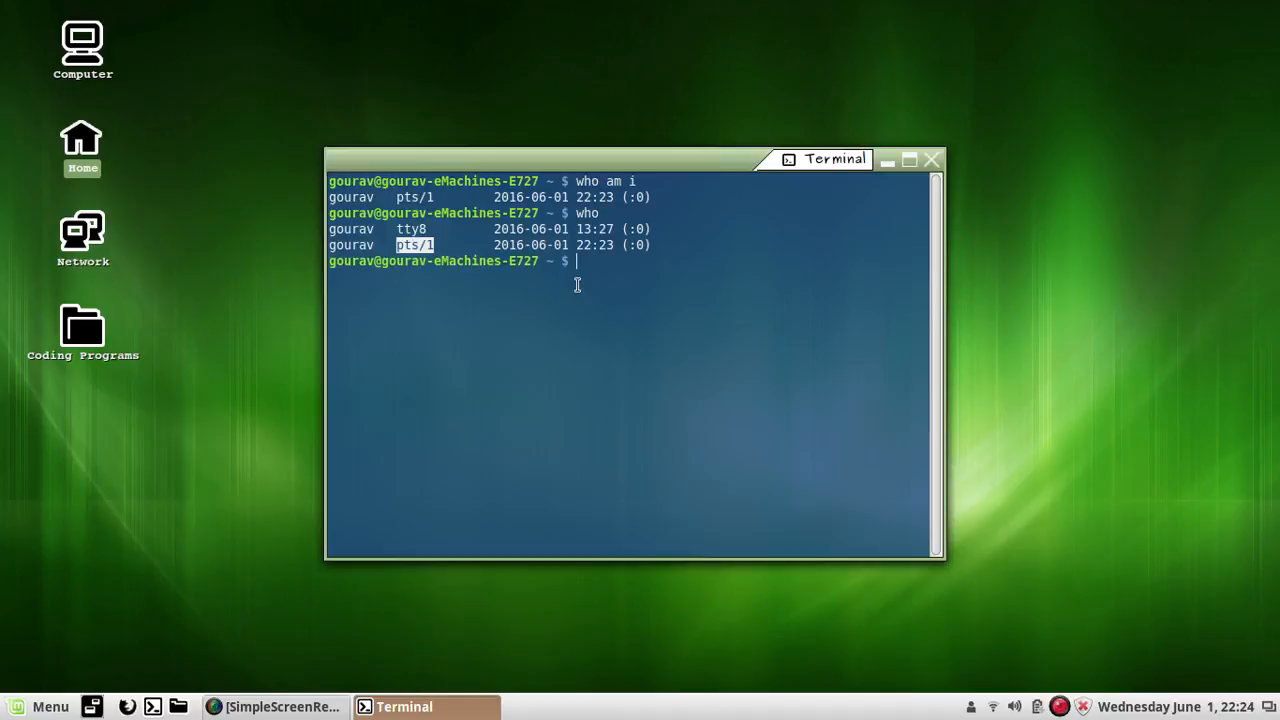
pyautogui.moveTo(607, 269)
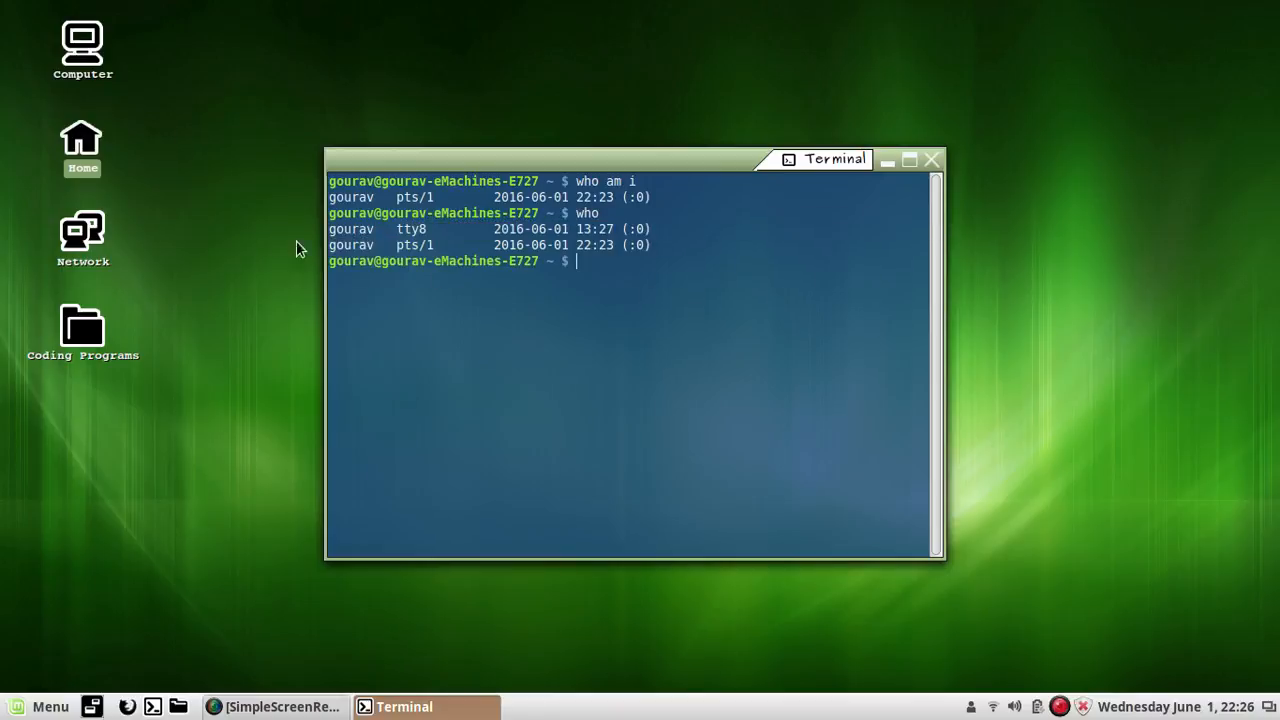
pyautogui.moveTo(430, 242)
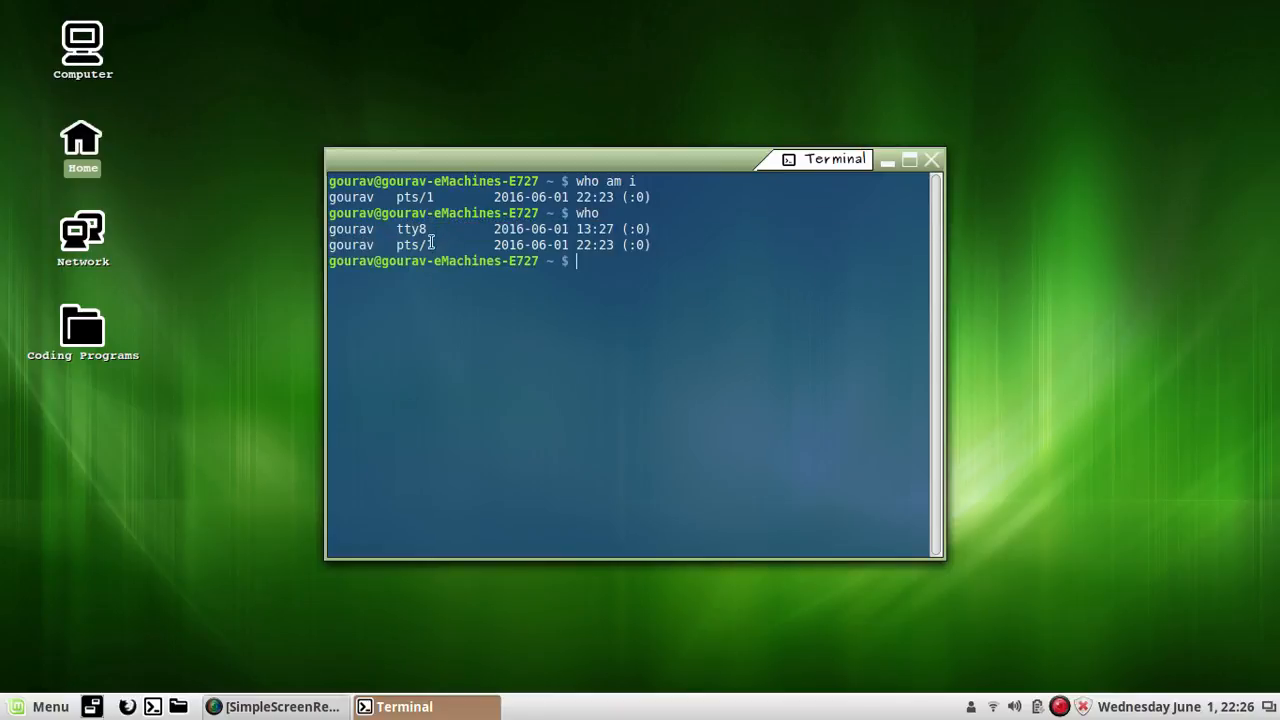
pyautogui.moveTo(82, 145)
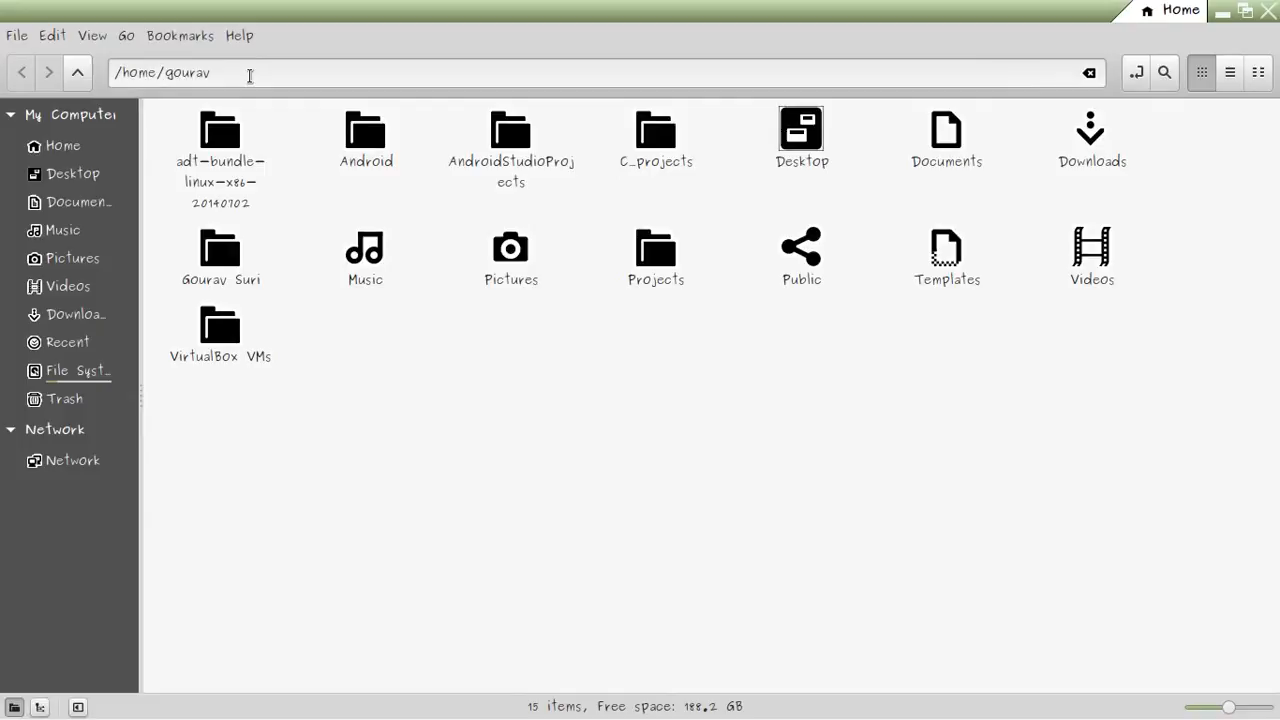
# - Navigate Nemo from the root file system into the /dev folder
pyautogui.press('BackSpace')
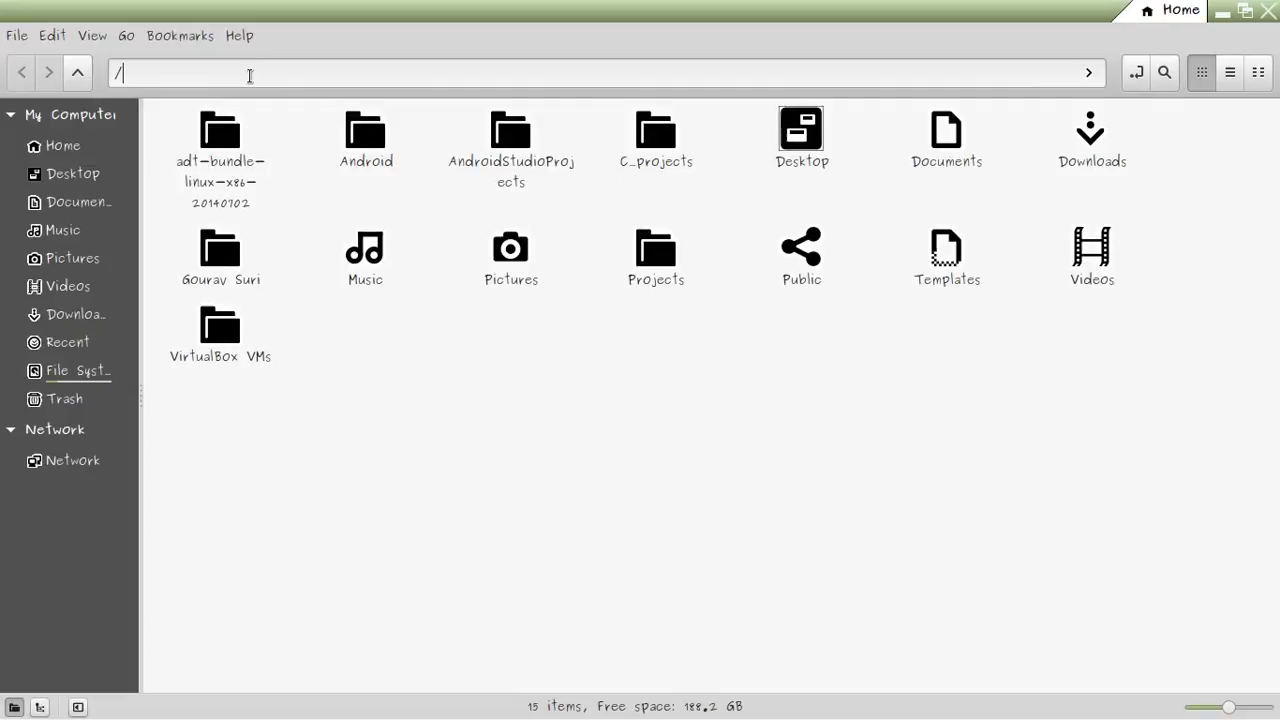
pyautogui.click(78, 370)
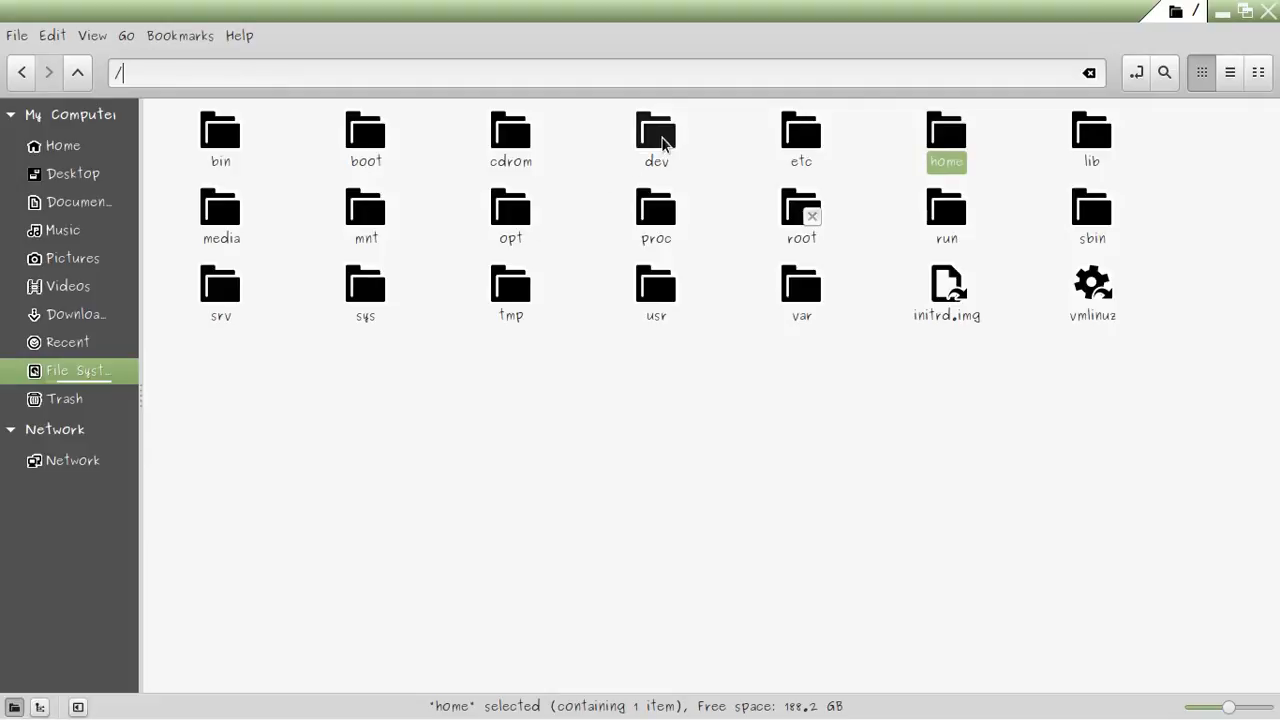
pyautogui.doubleClick(656, 135)
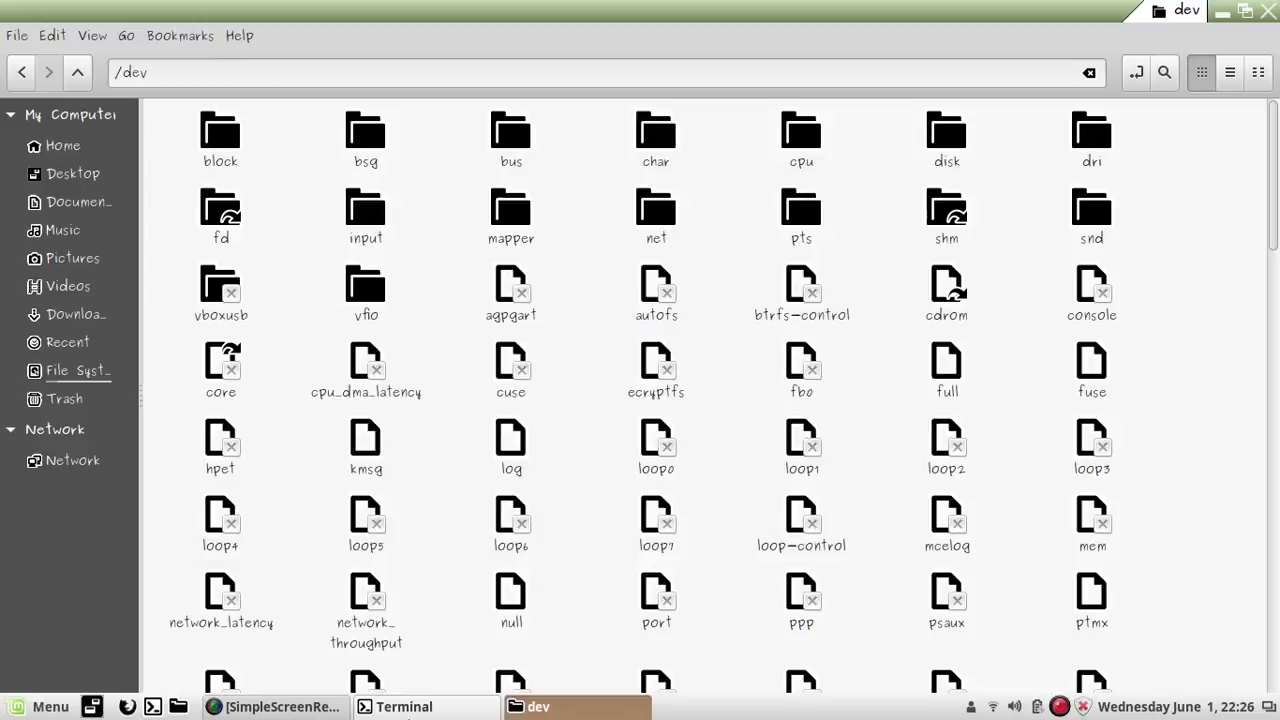
pyautogui.click(404, 706)
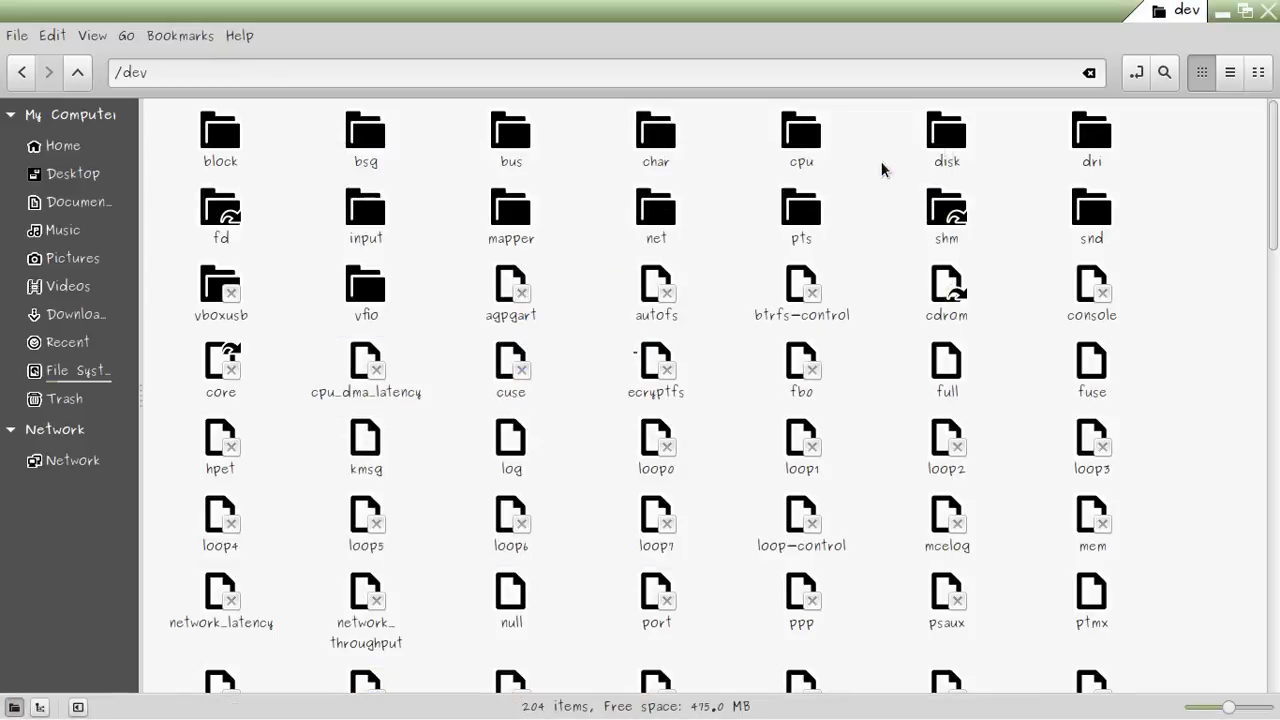
pyautogui.moveTo(801, 208)
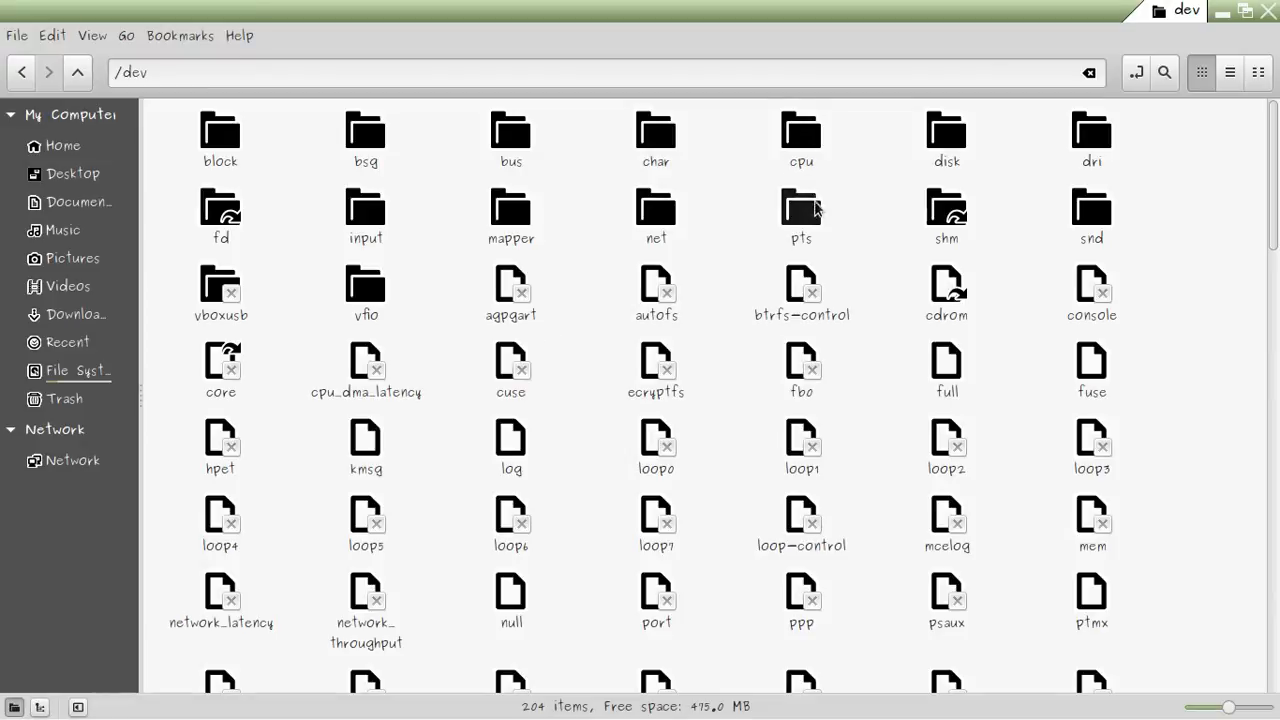
# - Enter /dev/pts, try opening device file 1, and cancel the unknown file type warning
pyautogui.doubleClick(801, 205)
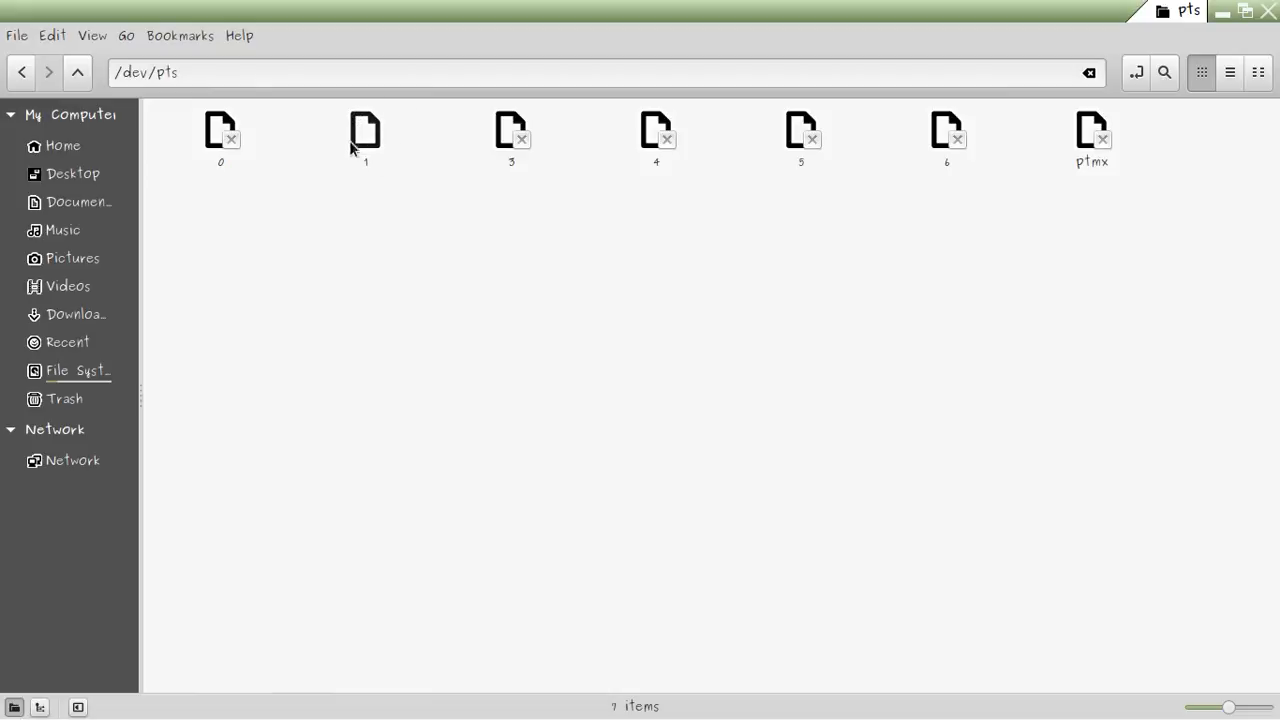
pyautogui.moveTo(363, 120)
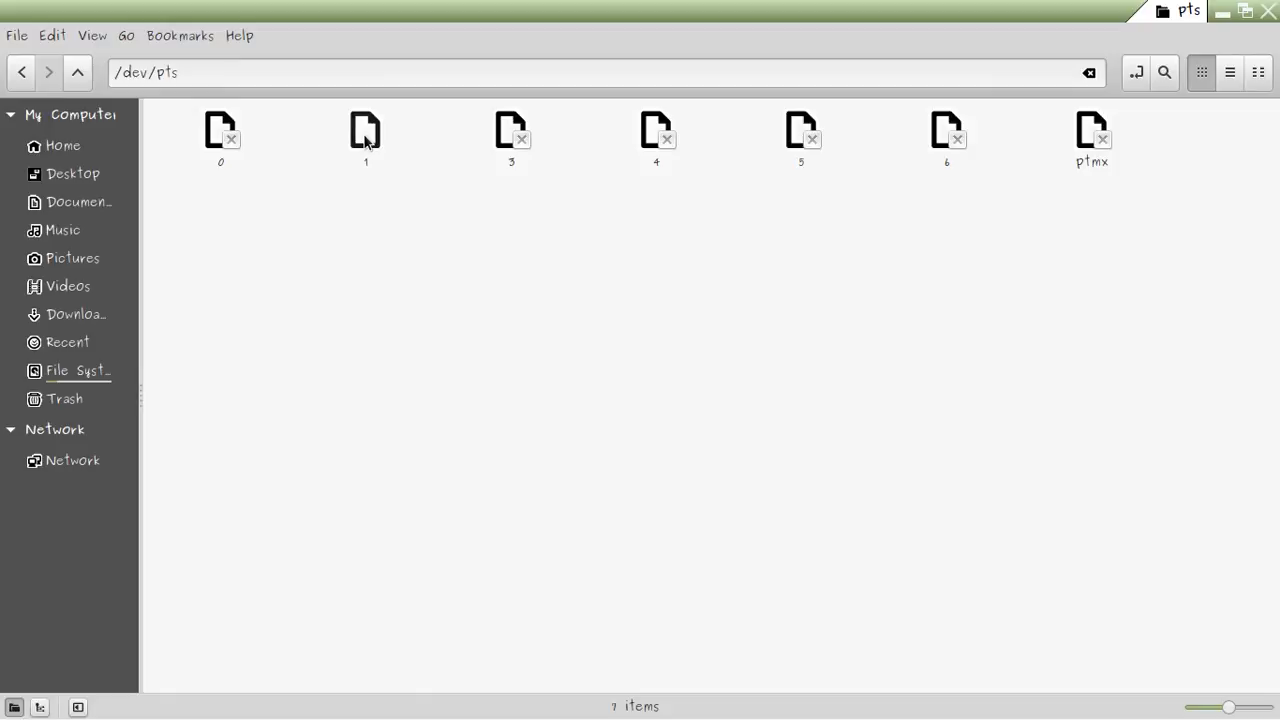
pyautogui.doubleClick(365, 130)
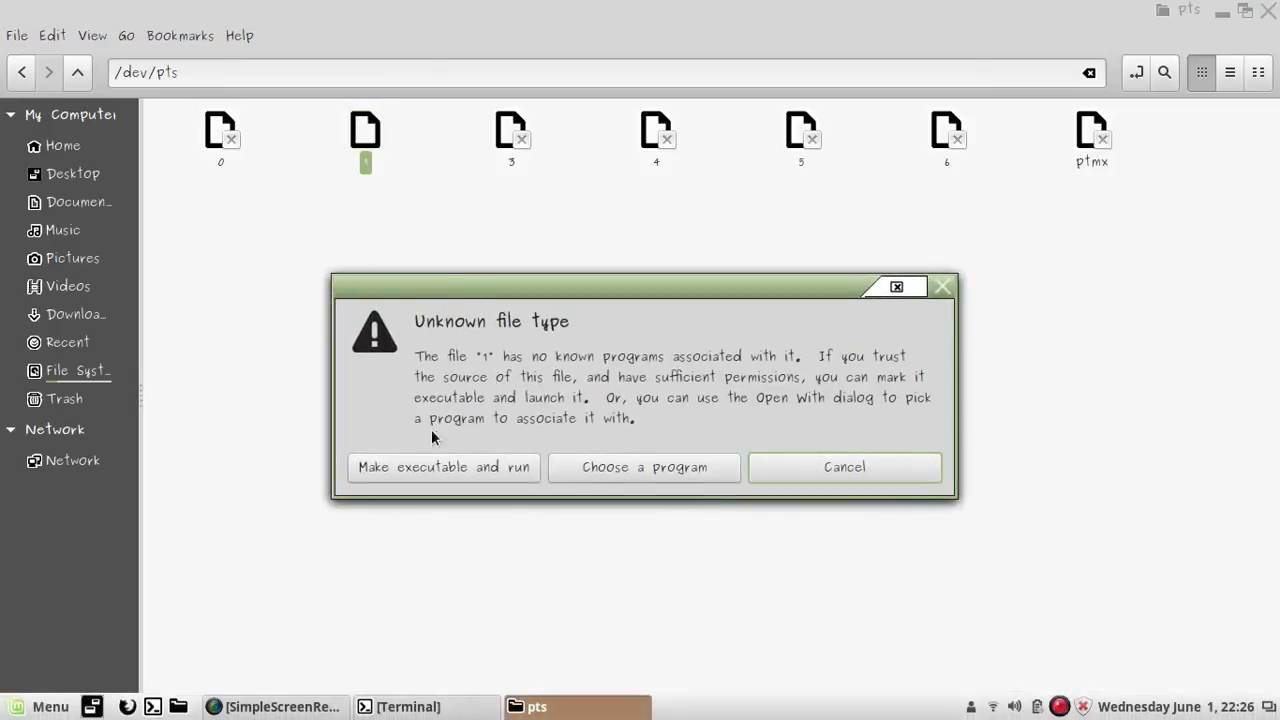
pyautogui.click(844, 467)
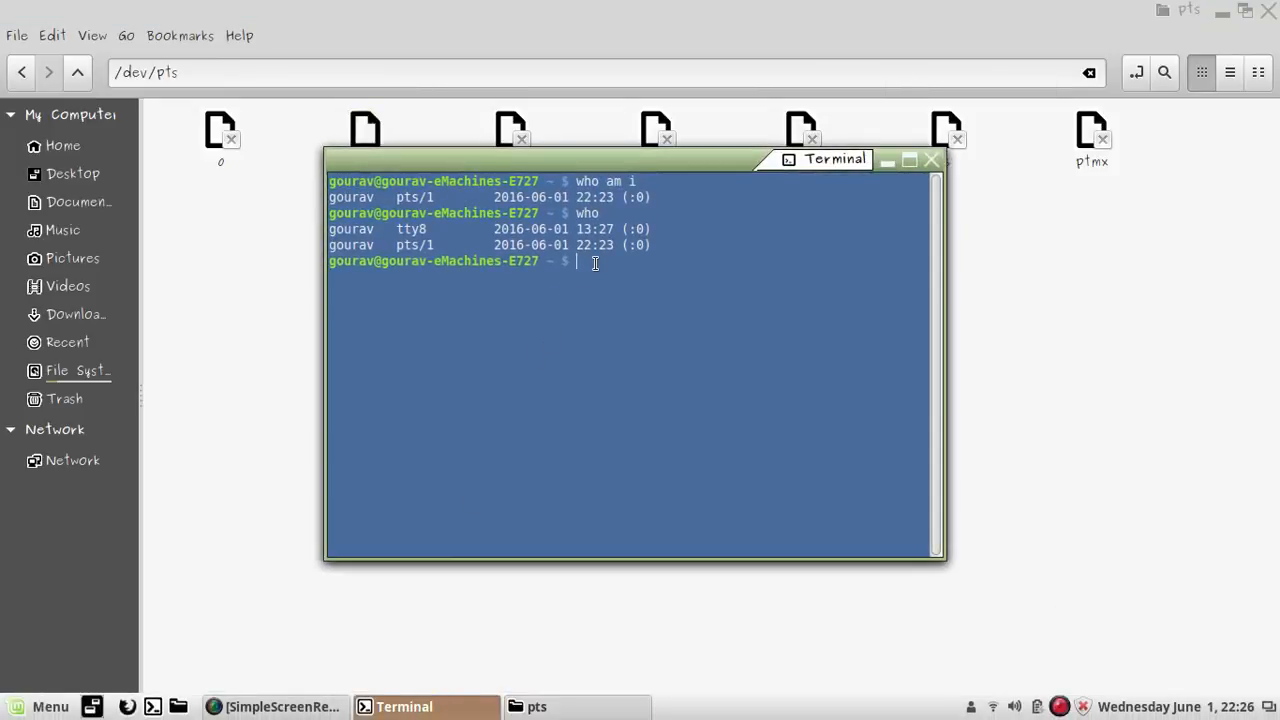
pyautogui.moveTo(410, 238)
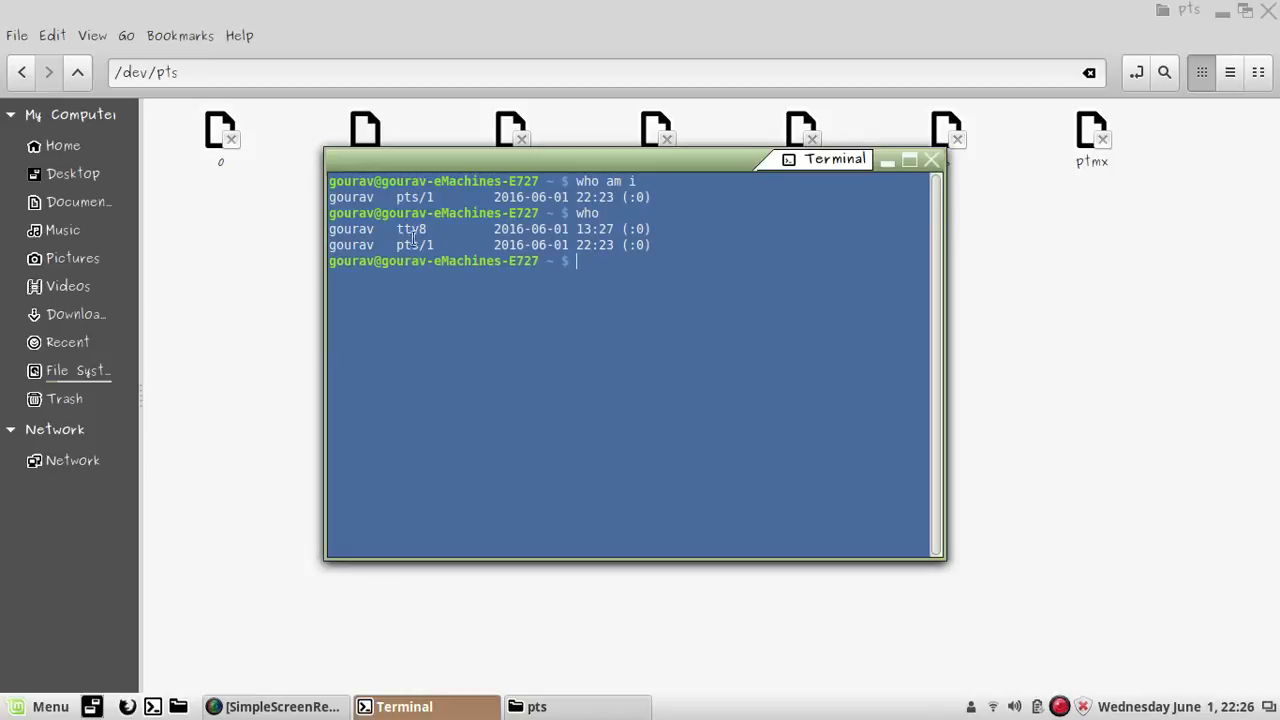
# - Highlight the pts/1 session entry in Terminal's who output
pyautogui.doubleClick(410, 229)
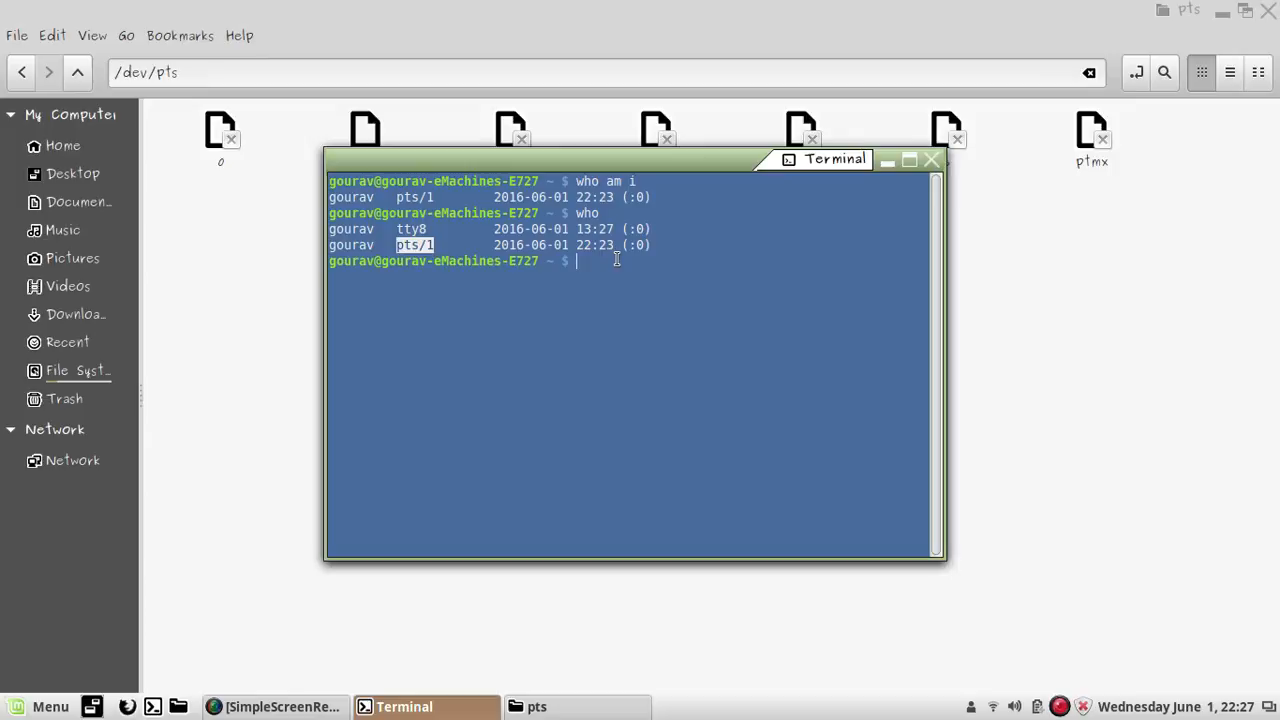
pyautogui.moveTo(403, 601)
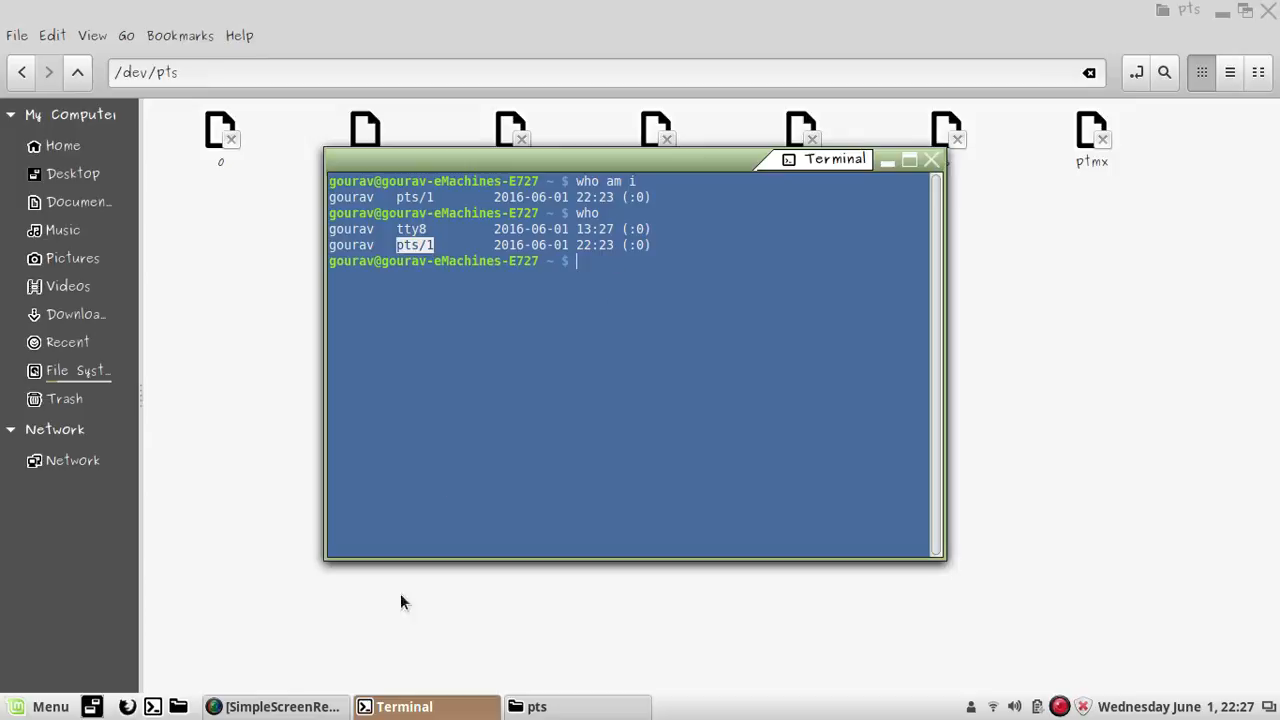